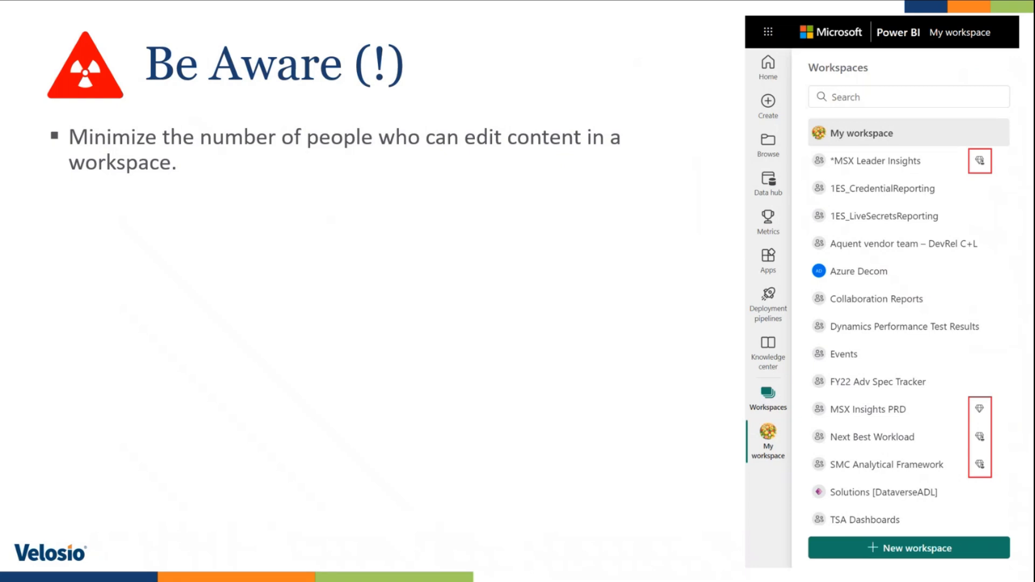
Step: Advance past the 'Be Aware' slide to the live Power BI My workspace page
key(Right)
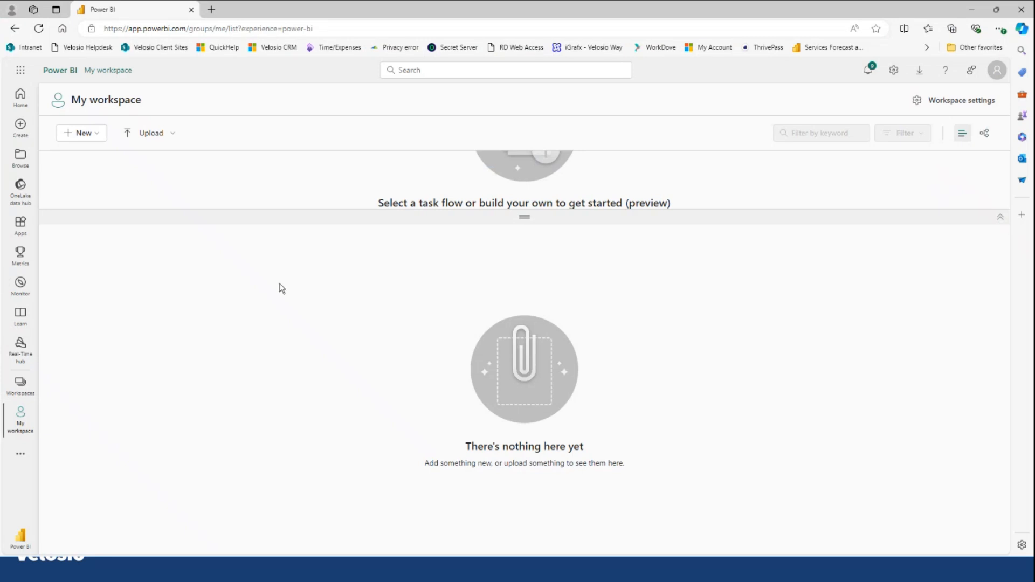
mouse_move(225, 342)
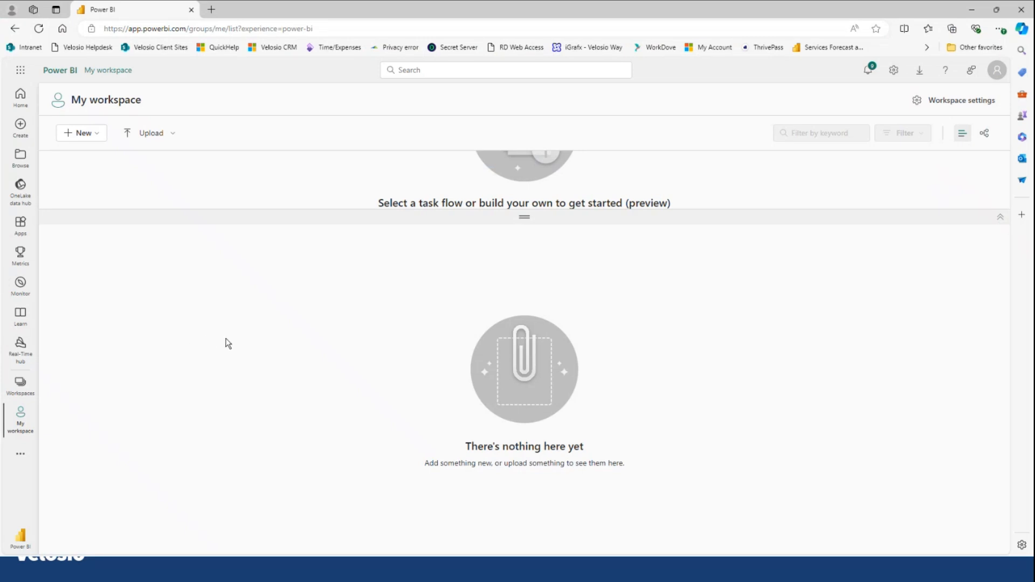
mouse_move(107, 93)
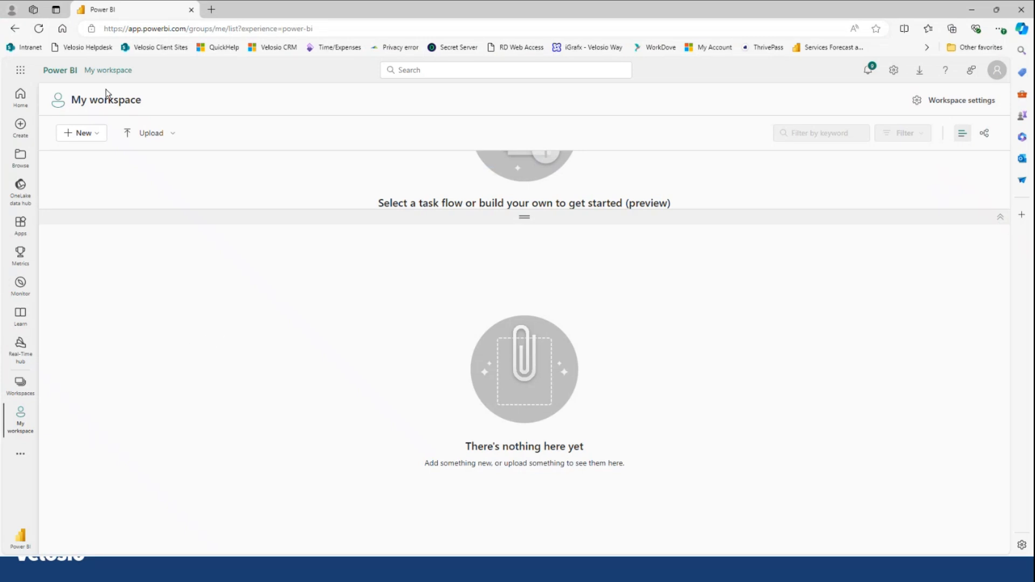
mouse_move(133, 293)
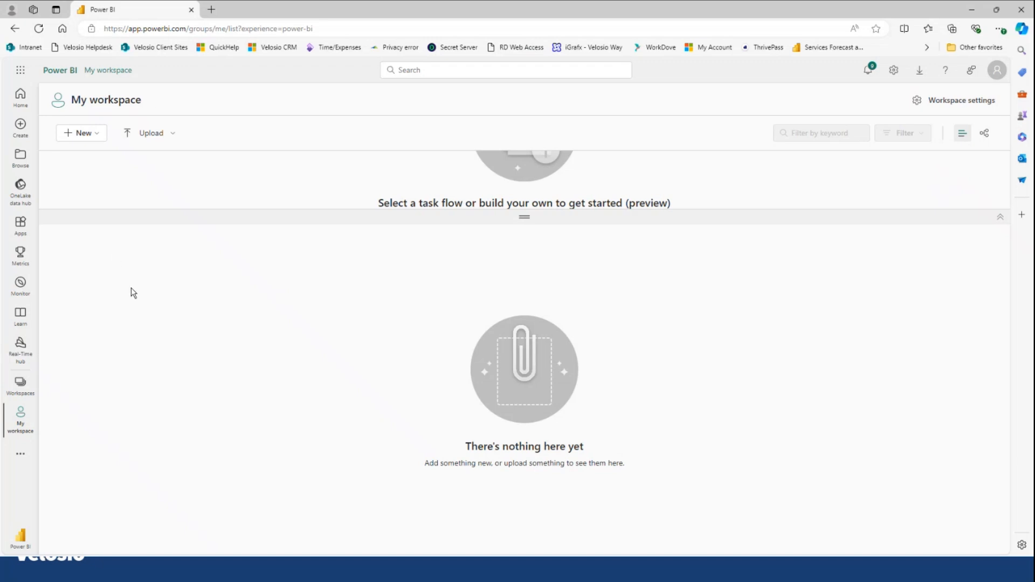
Step: Start a new workspace from the Workspaces flyout in the left navigation
click(20, 382)
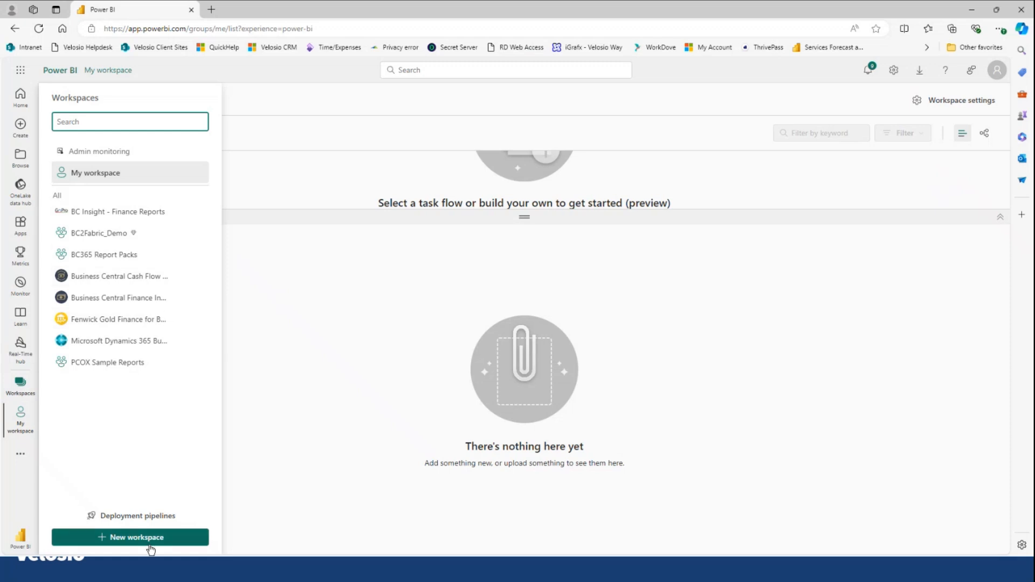
mouse_move(137, 537)
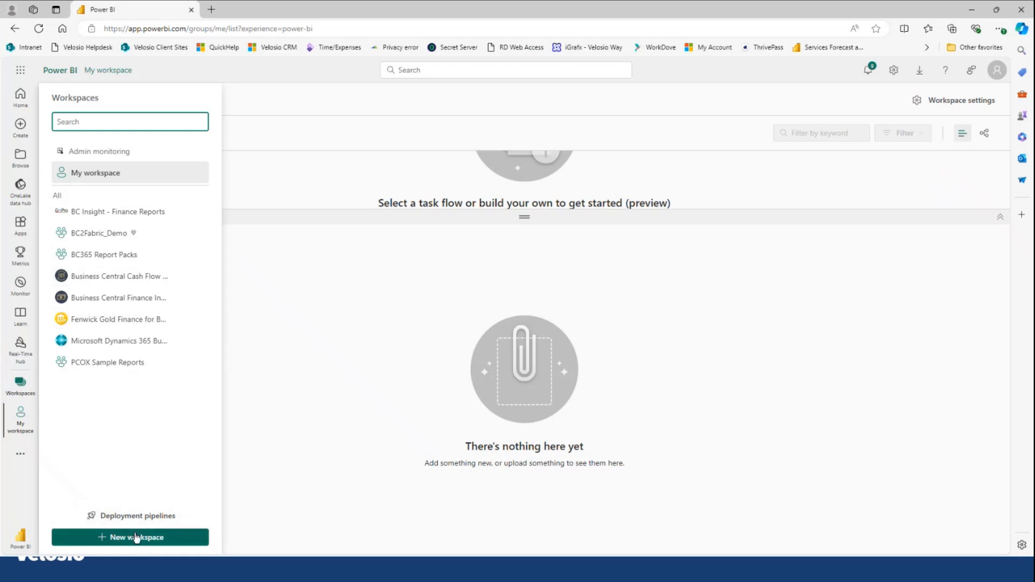
mouse_move(139, 542)
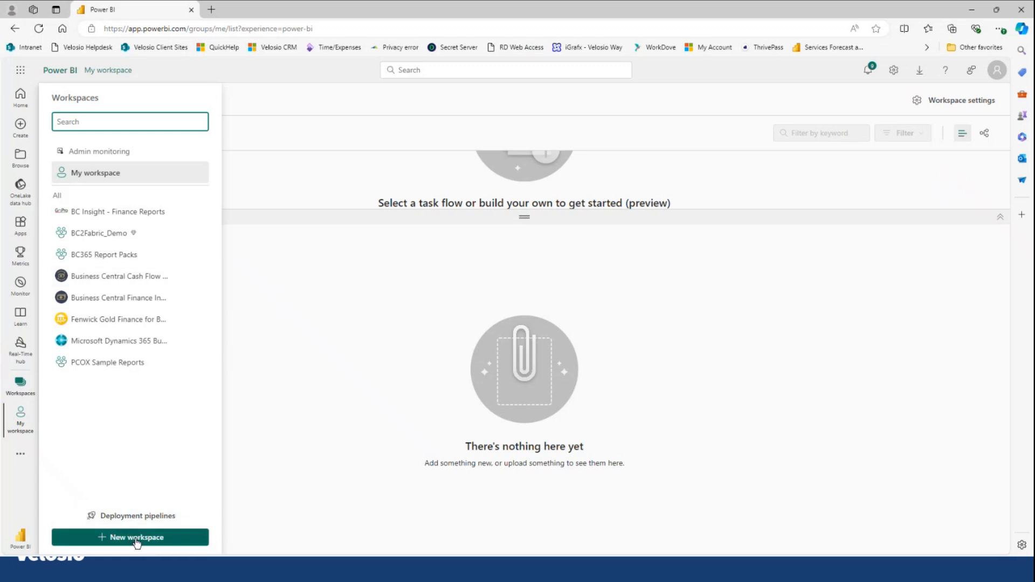
click(130, 538)
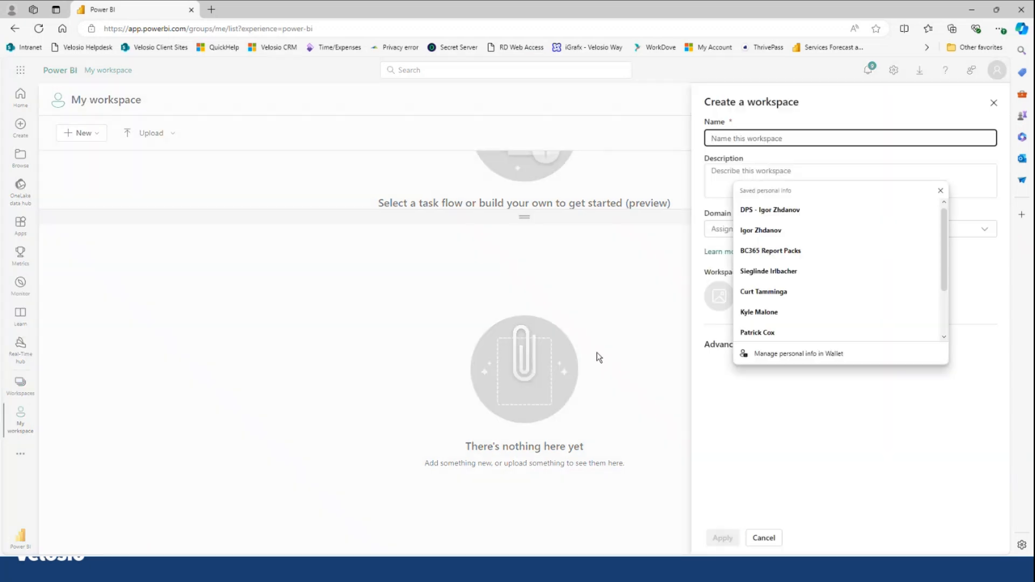
Step: Name the workspace 'Marketing Reporting', describe it as grouping Marketing content, and apply
click(851, 138)
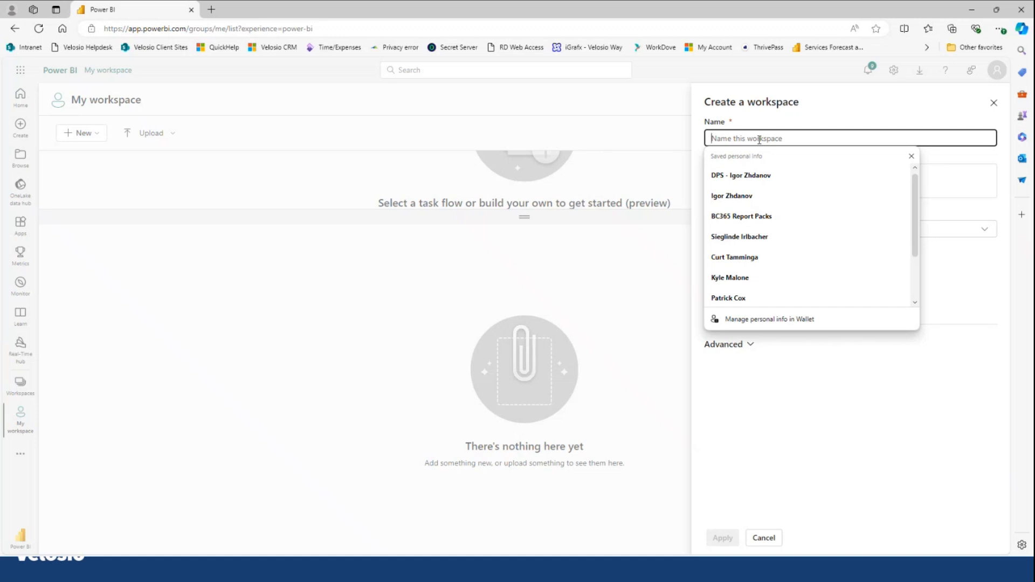
text(Marketing)
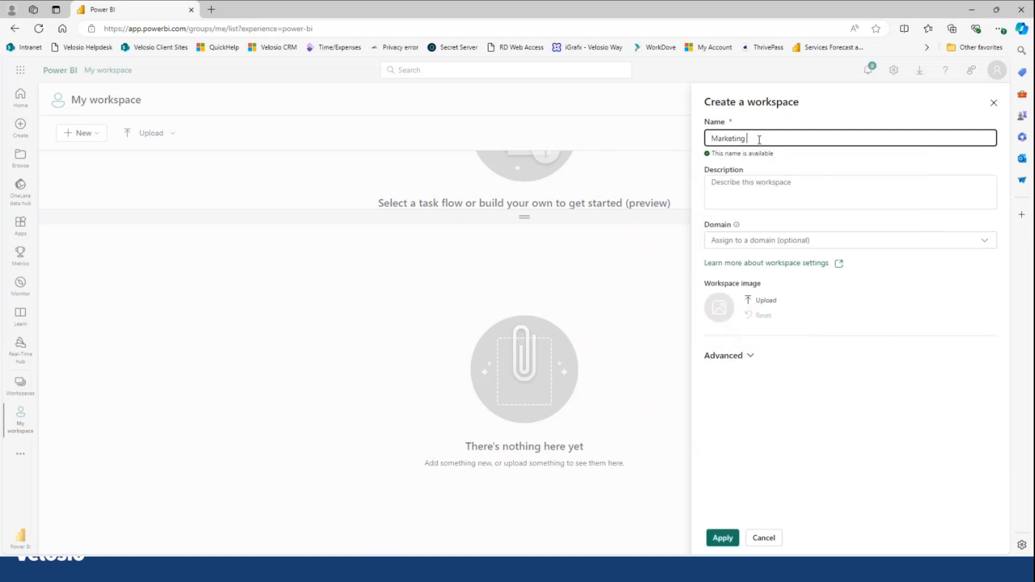
text(Report)
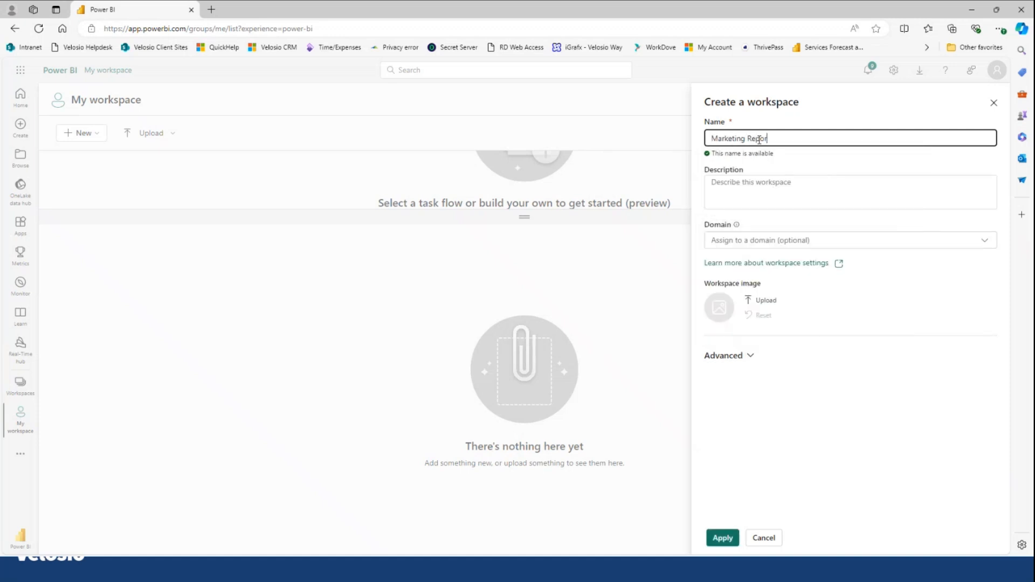
text(ing)
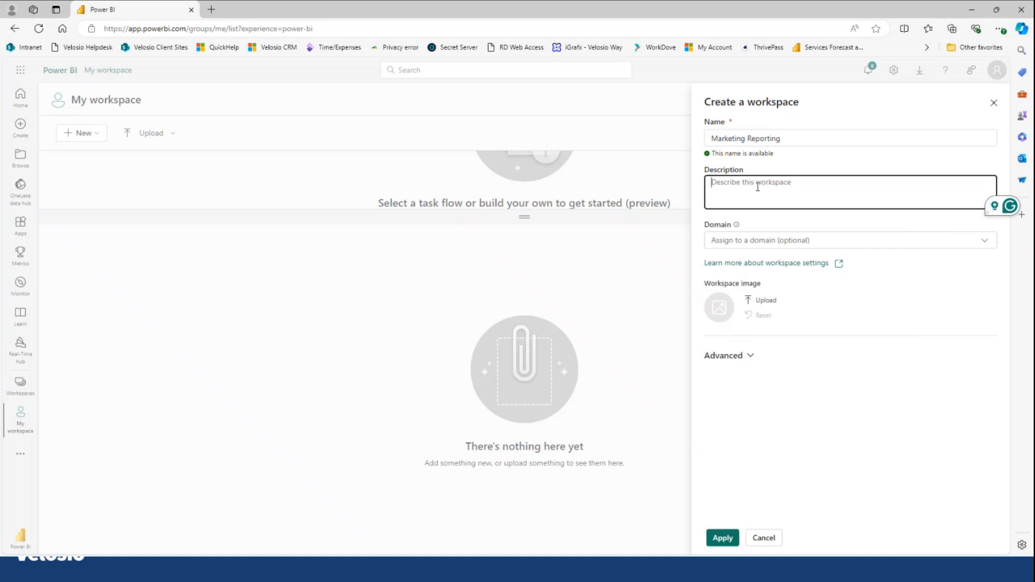
text(This reporting workspace is c)
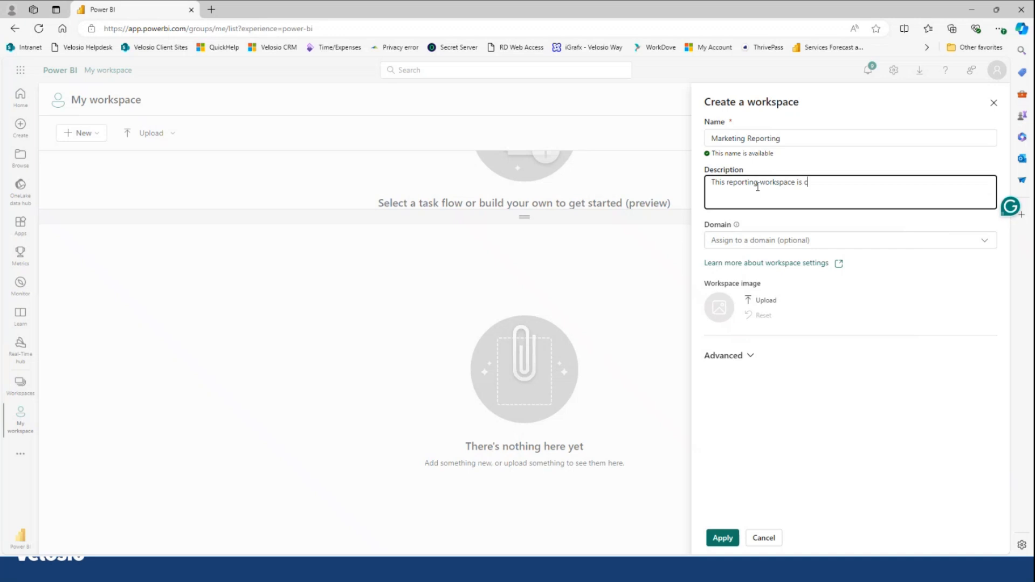
text(reated to grou)
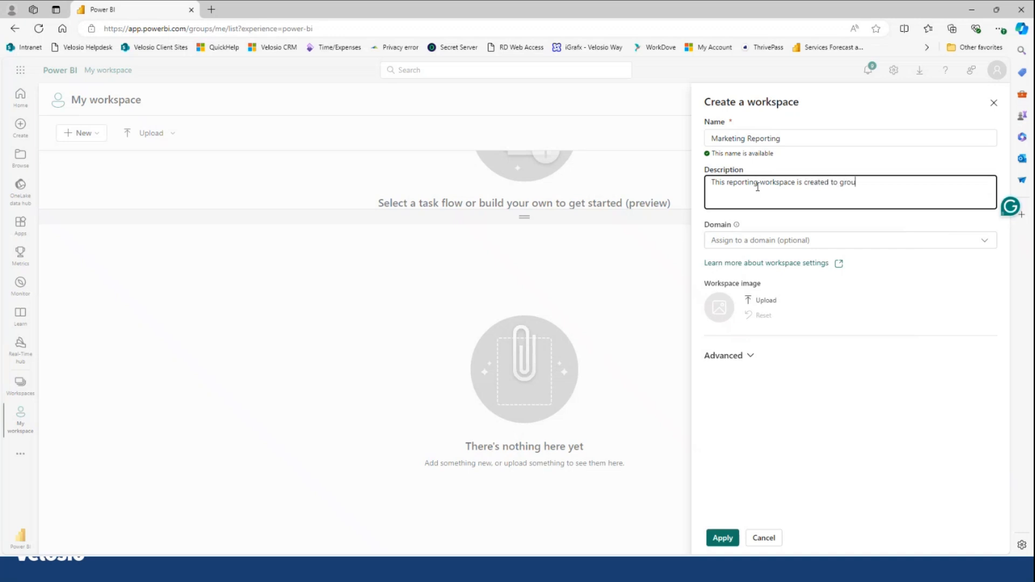
text(p Marketing content.)
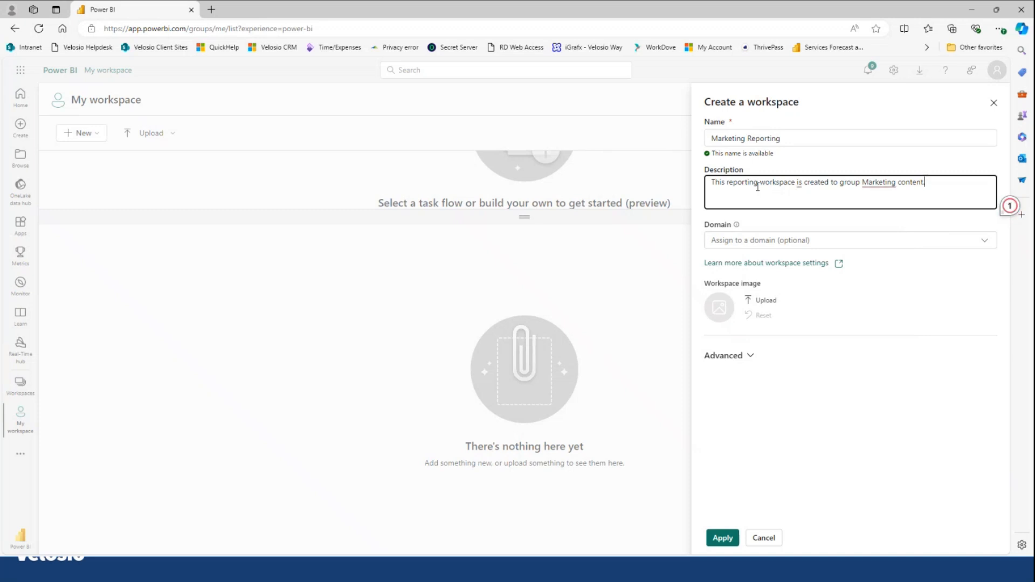
mouse_move(728, 299)
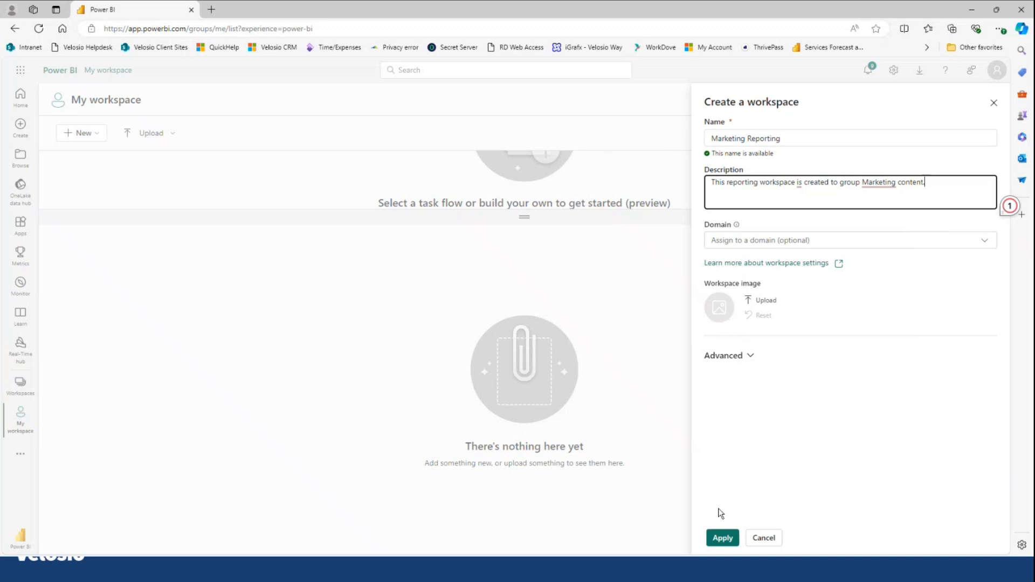
click(722, 538)
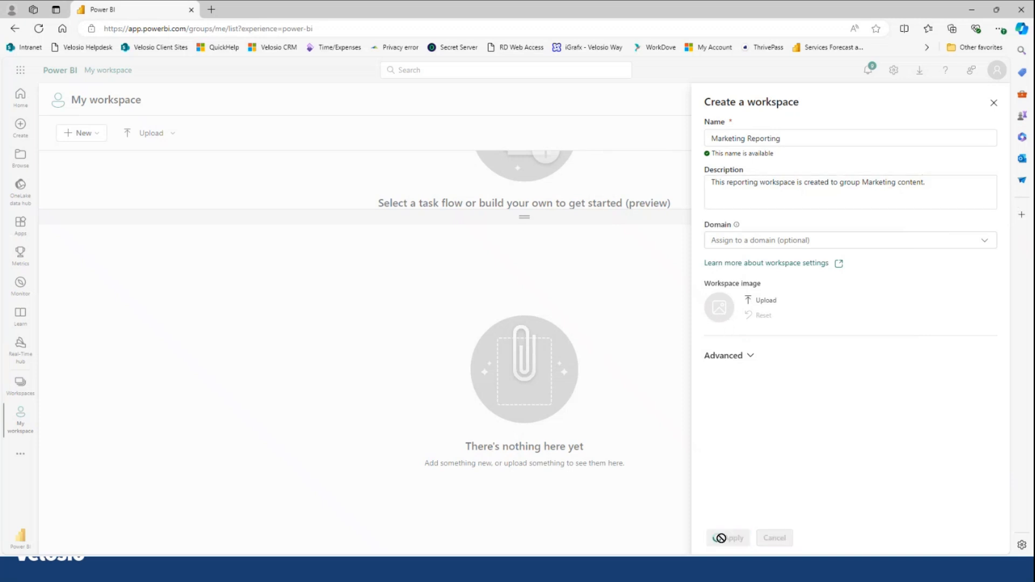
click(727, 538)
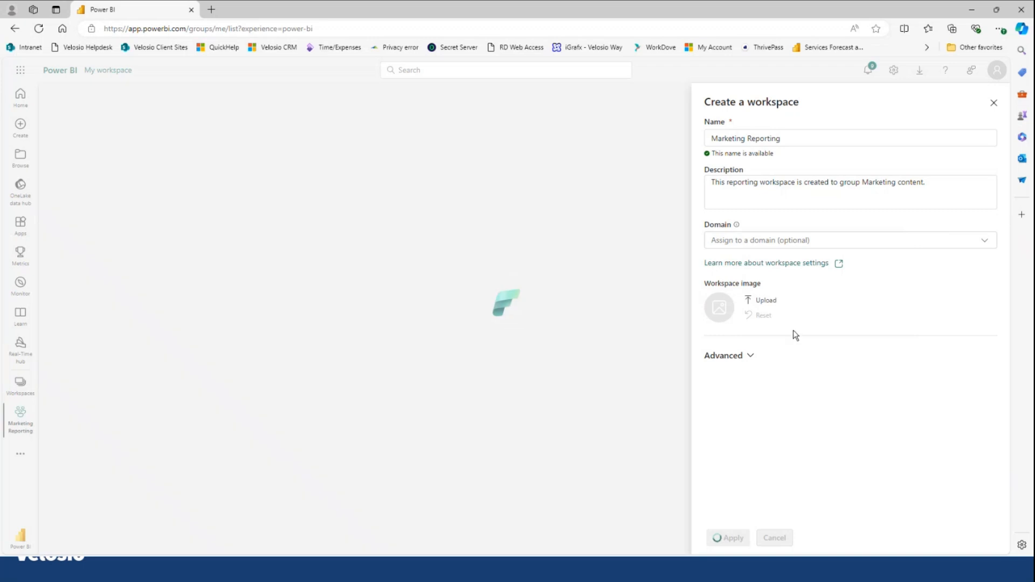
Step: Open the new Marketing Reporting workspace from the Workspaces list
click(732, 537)
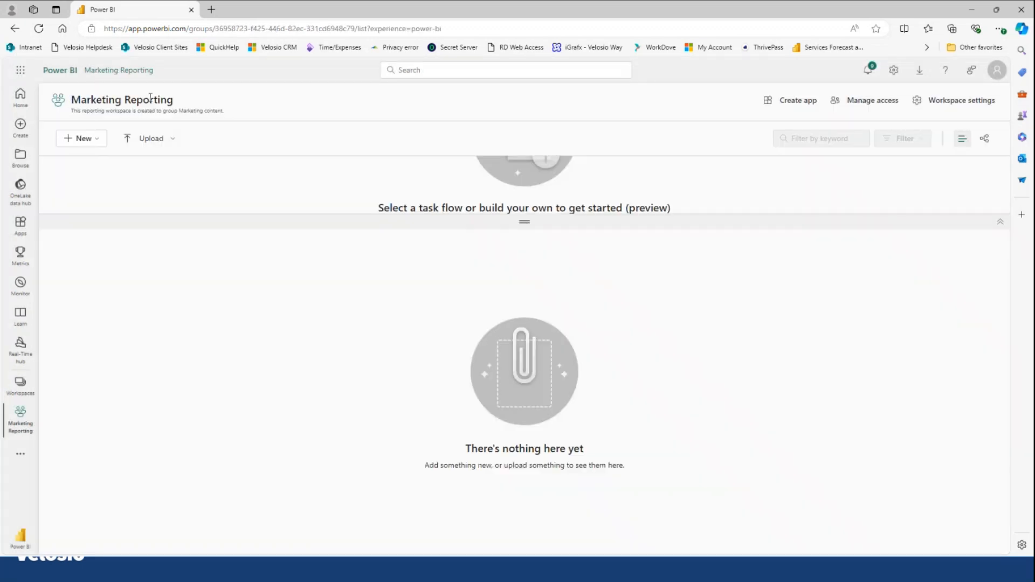
mouse_move(77, 121)
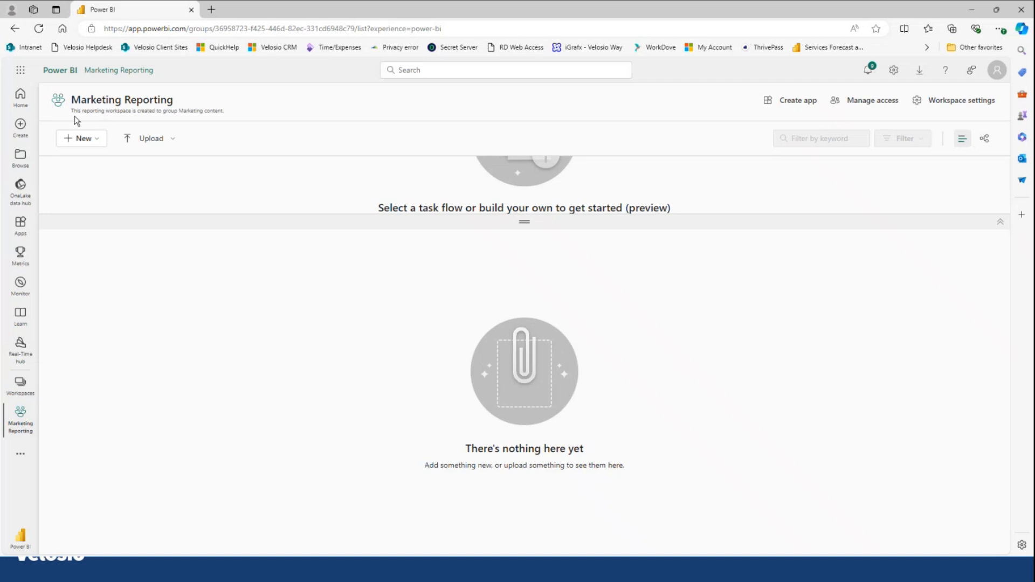
mouse_move(173, 198)
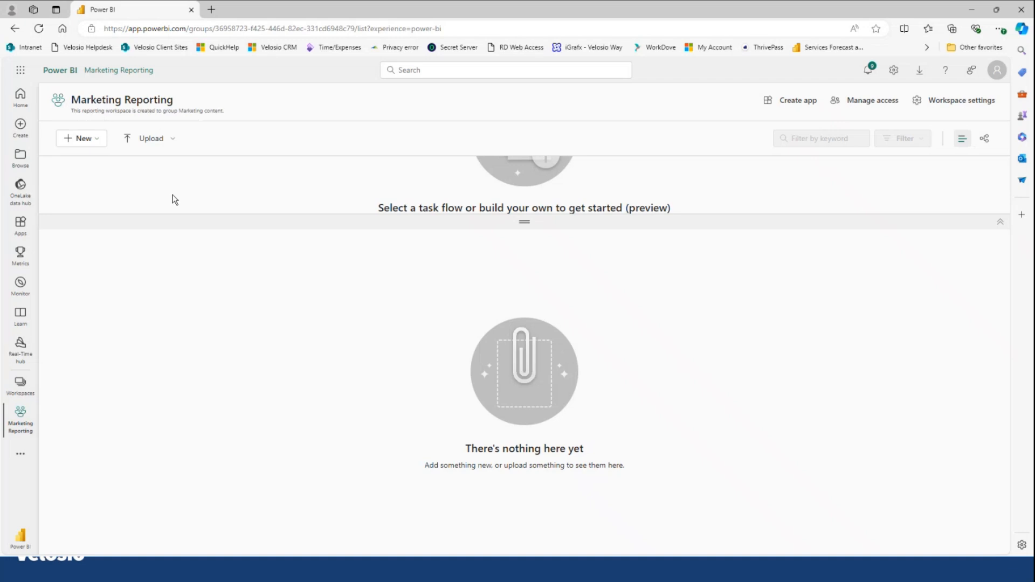
click(20, 379)
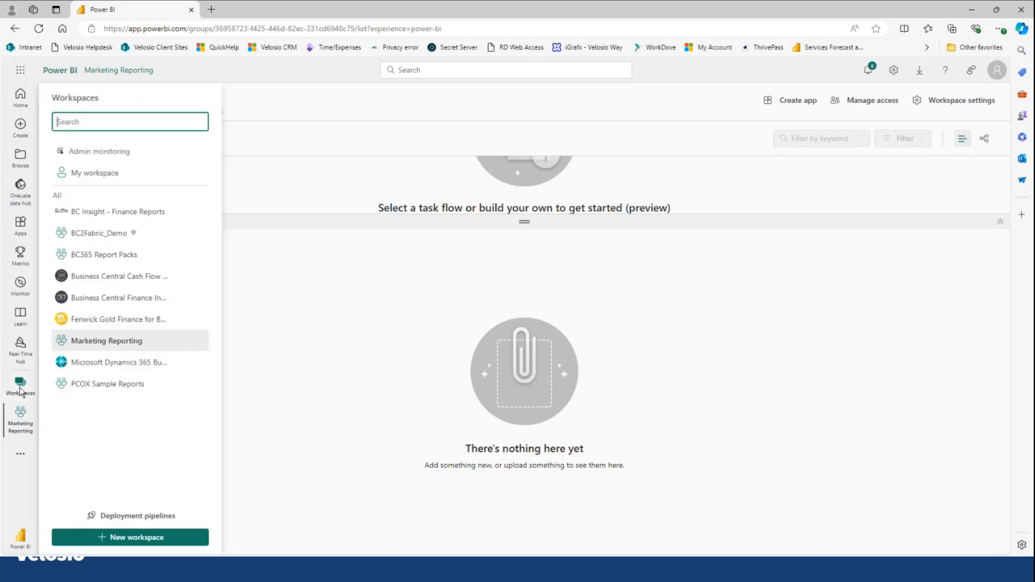
mouse_move(102, 346)
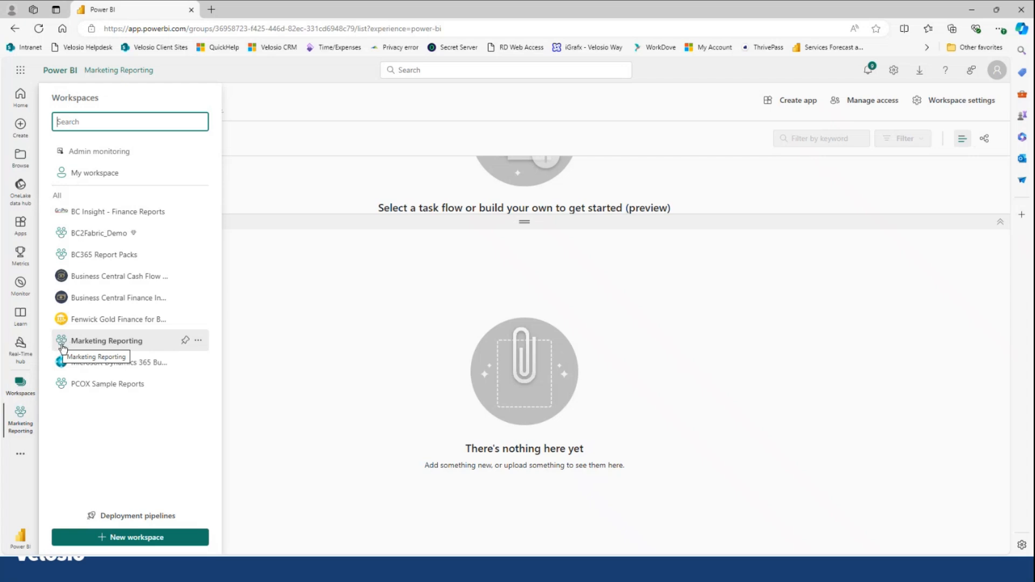
mouse_move(67, 273)
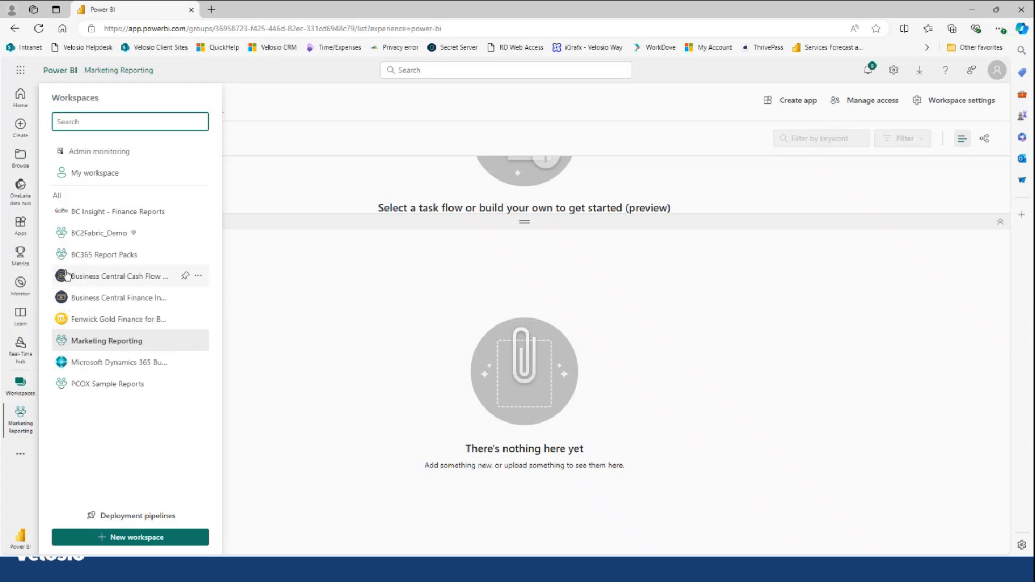
click(107, 341)
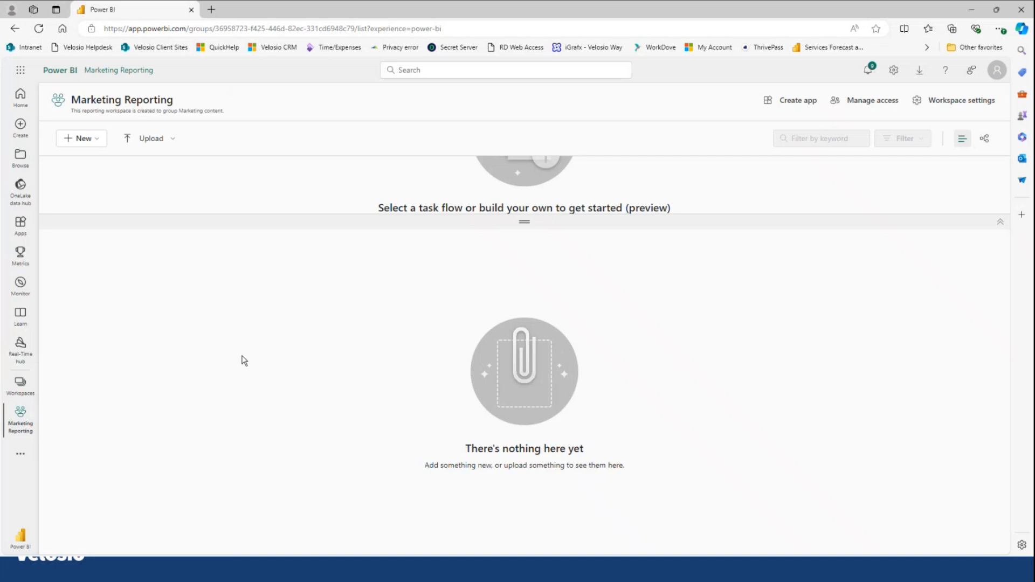
mouse_move(605, 239)
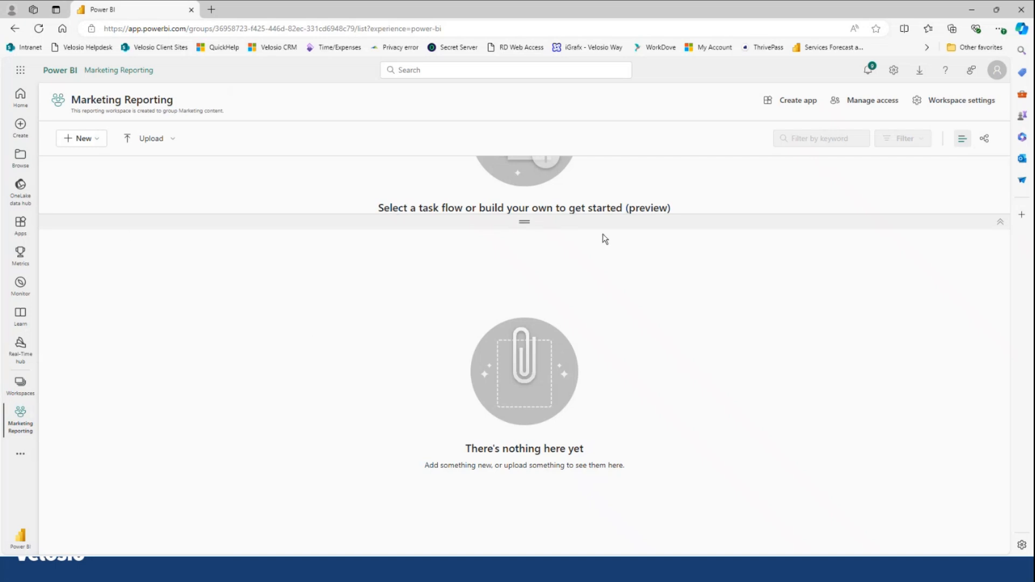
mouse_move(864, 106)
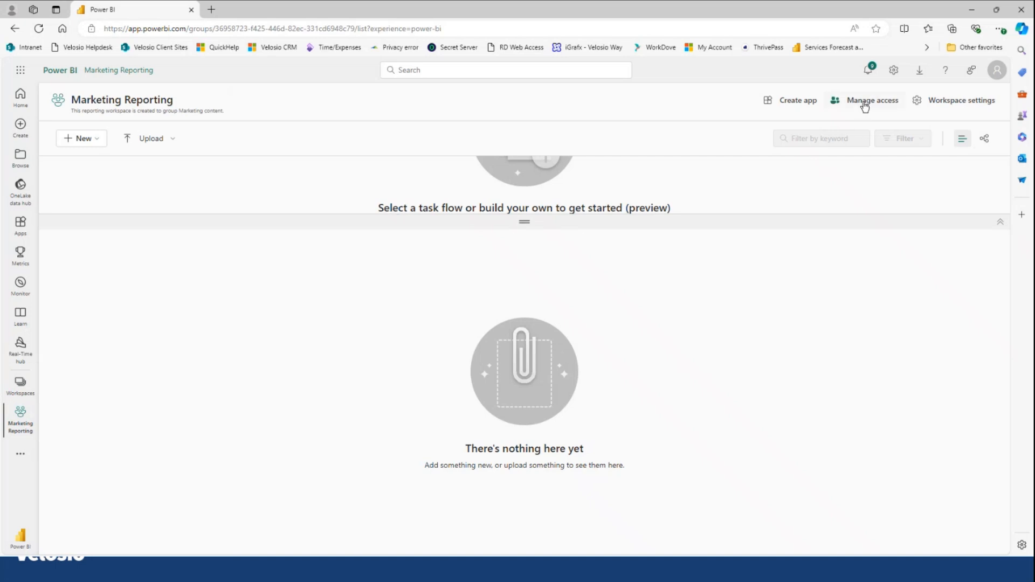
mouse_move(875, 107)
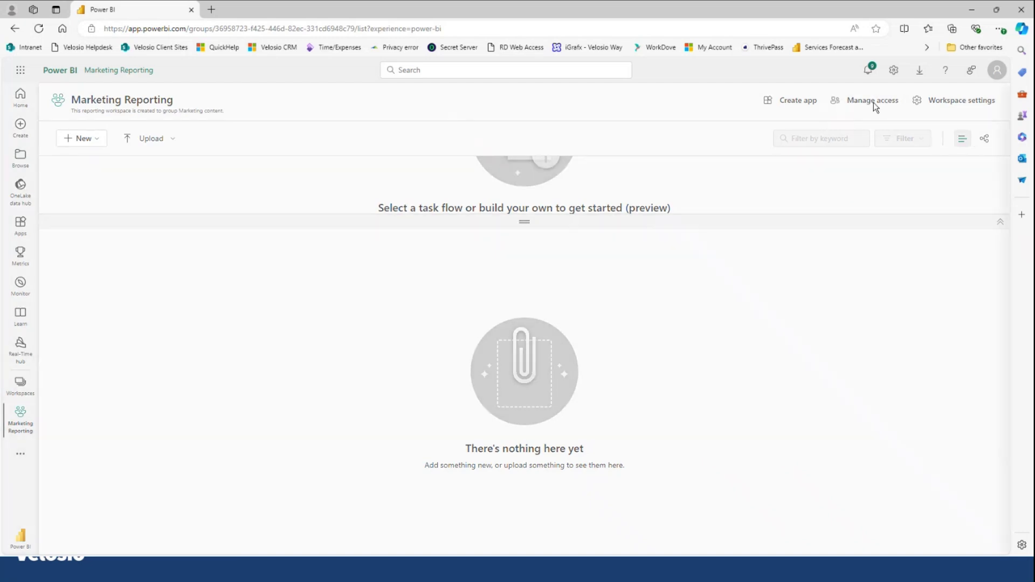
Step: Through Manage access, select Patrick with the Viewer role, then close the access pane
click(872, 100)
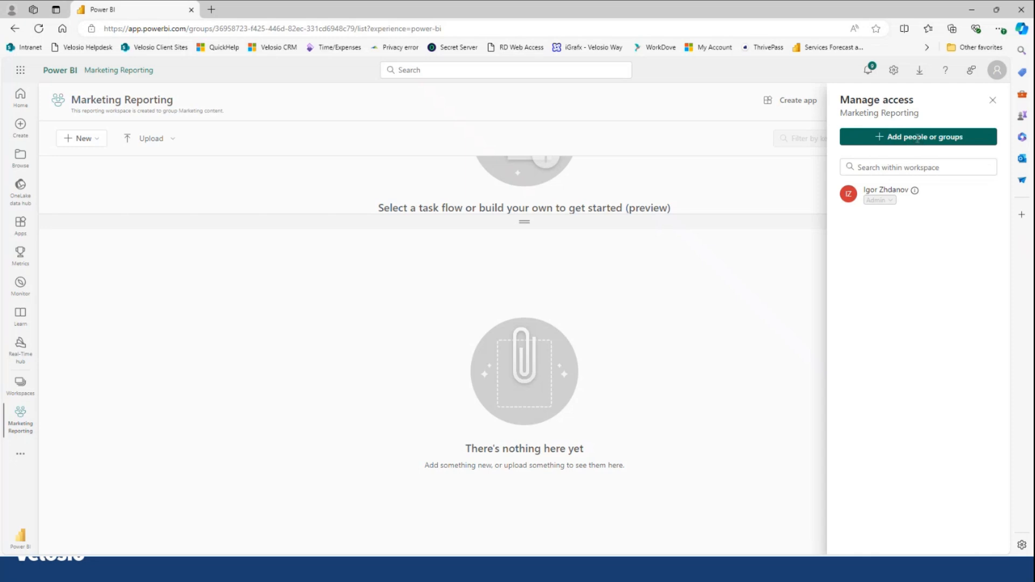
click(918, 136)
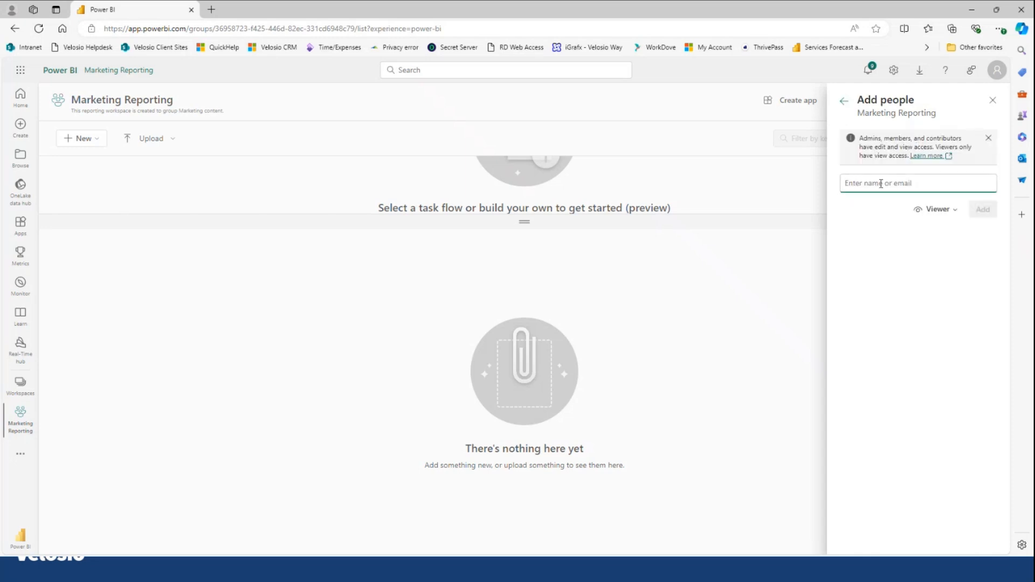
text(Pa)
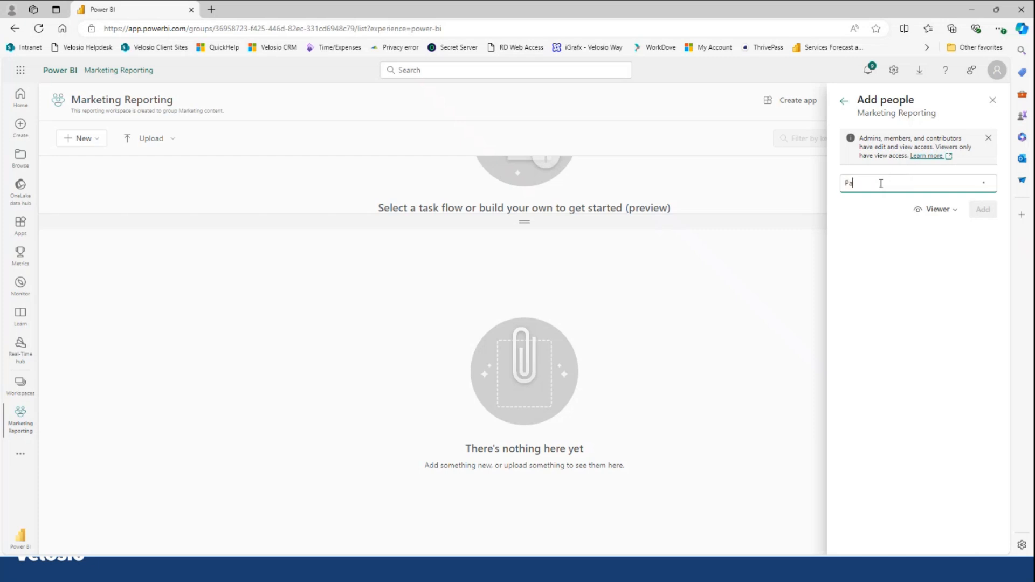
text(trick)
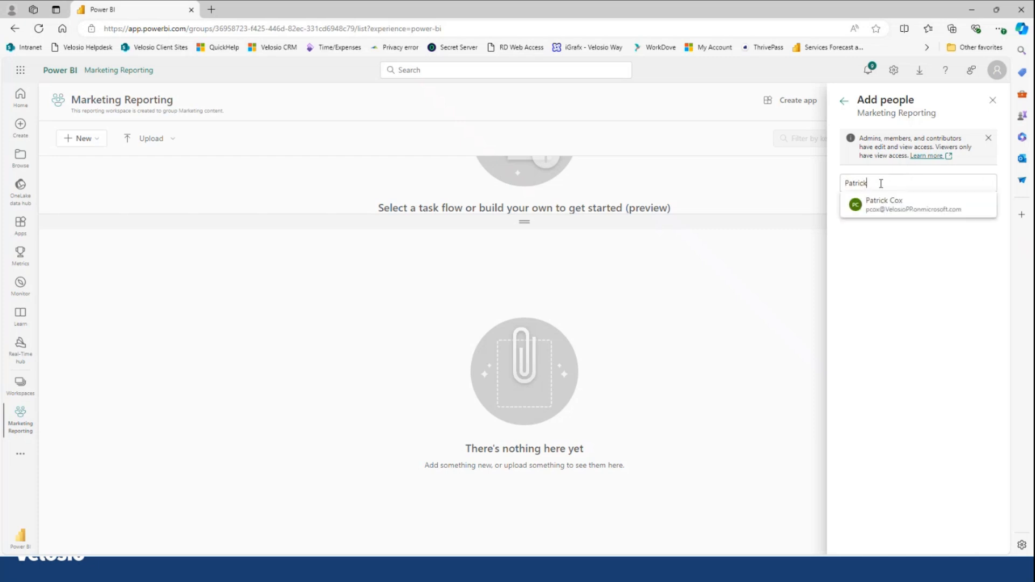
click(896, 204)
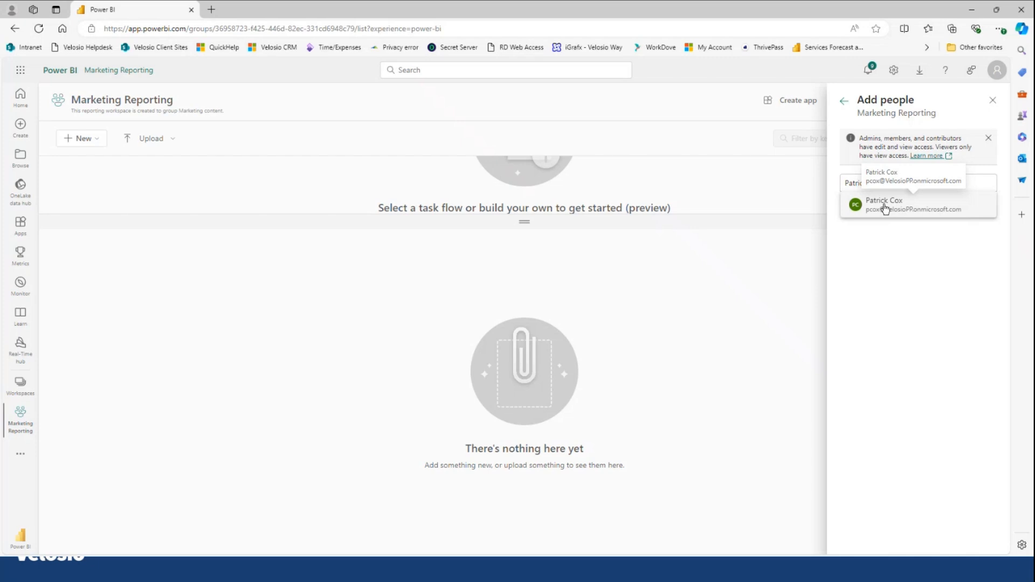
click(884, 205)
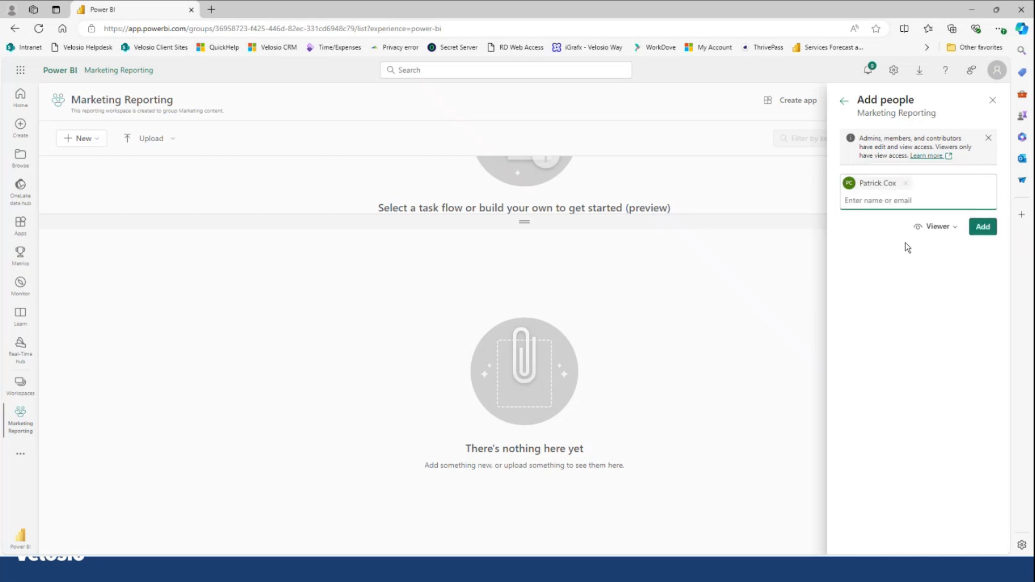
click(935, 226)
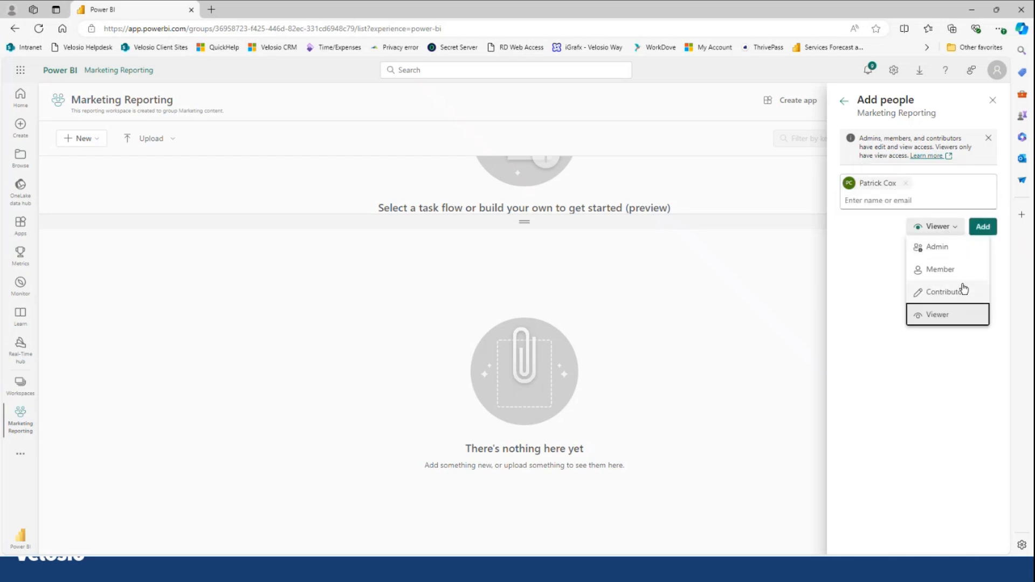
mouse_move(947, 268)
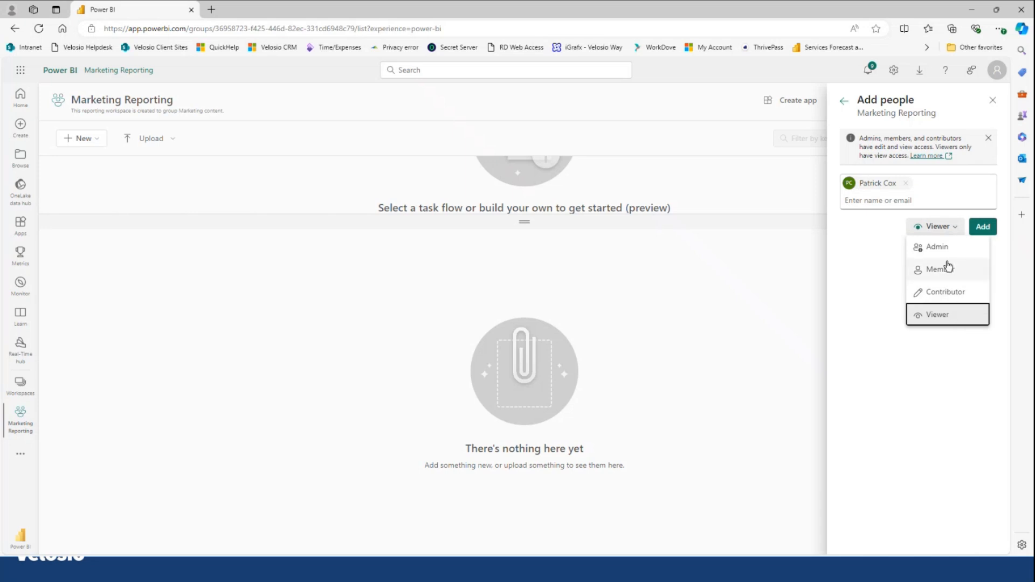
mouse_move(945, 254)
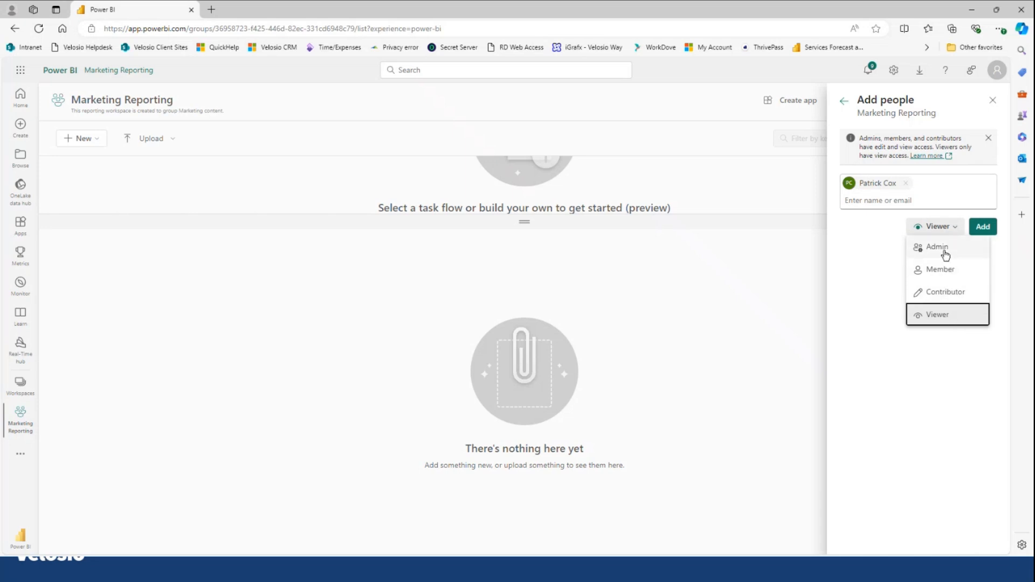
mouse_move(882, 255)
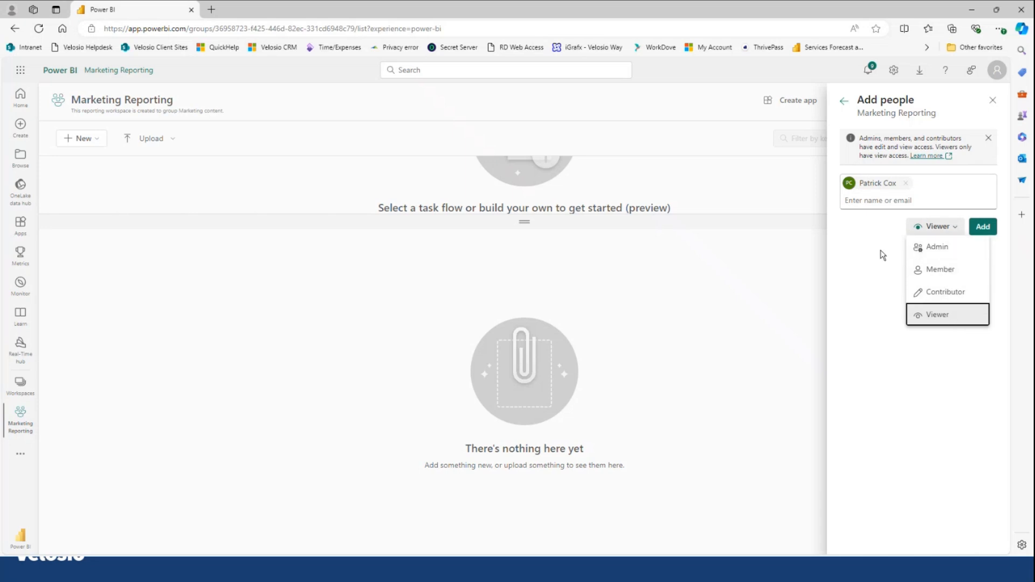
click(937, 315)
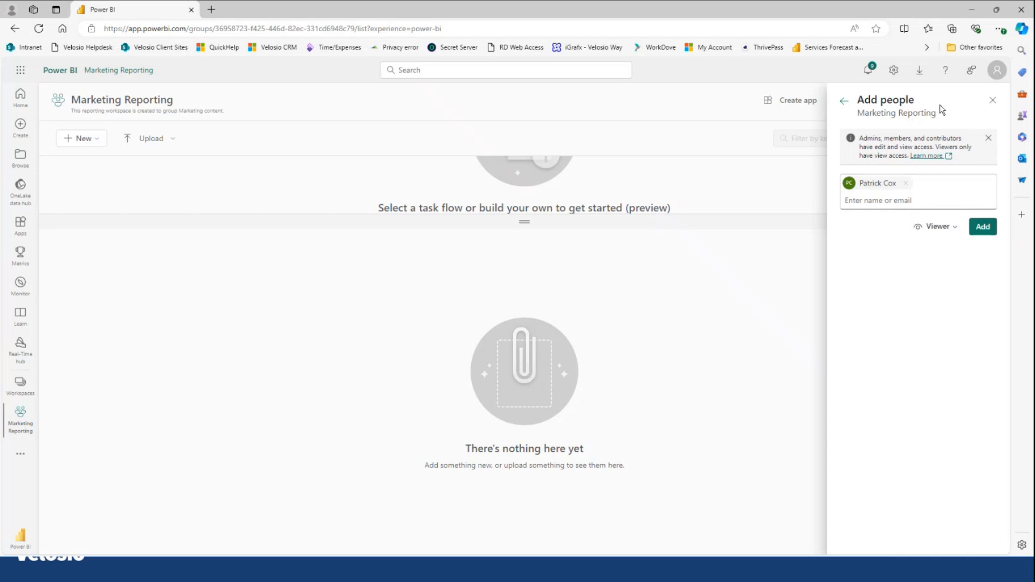
click(992, 100)
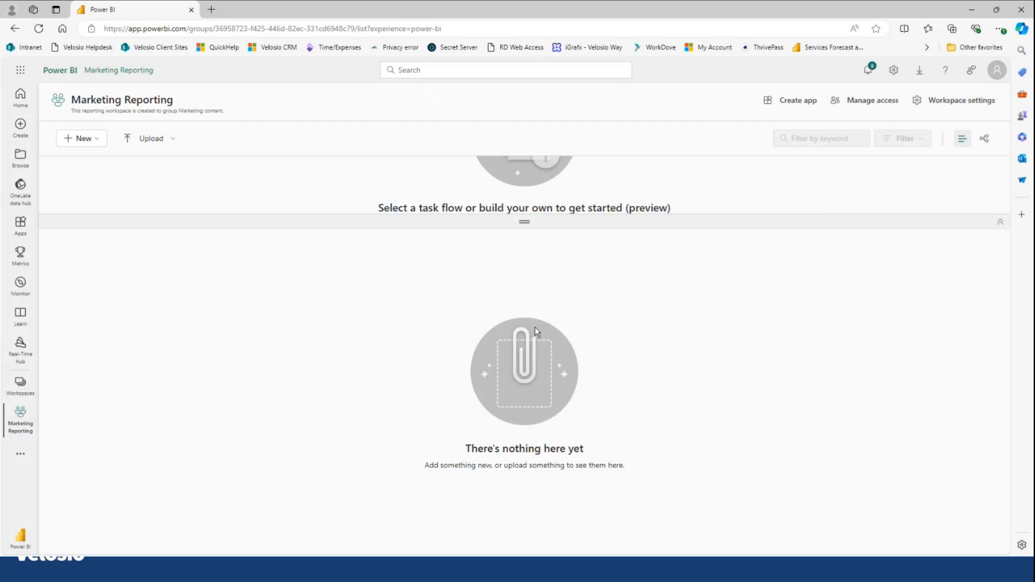
mouse_move(139, 138)
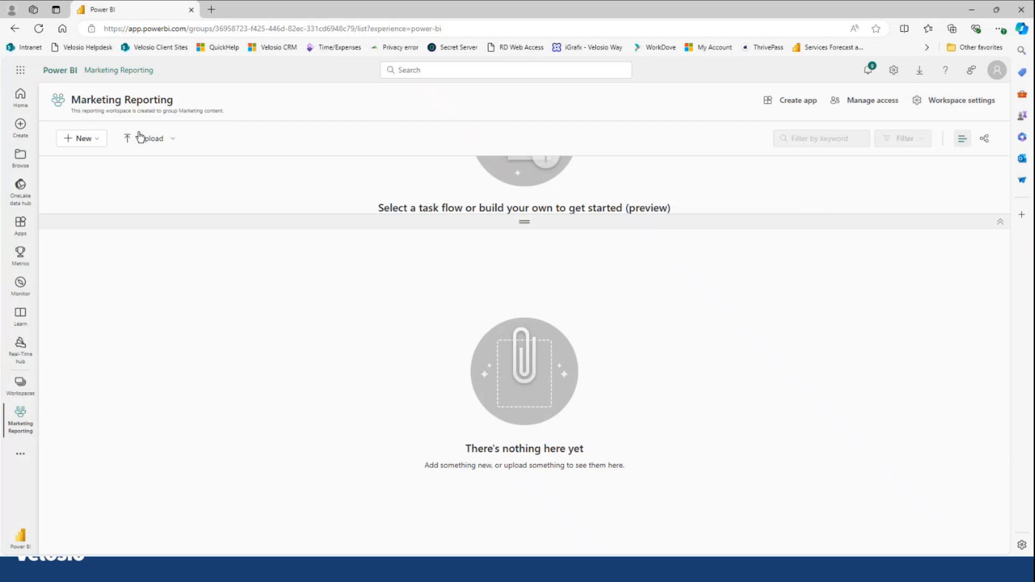
mouse_move(73, 295)
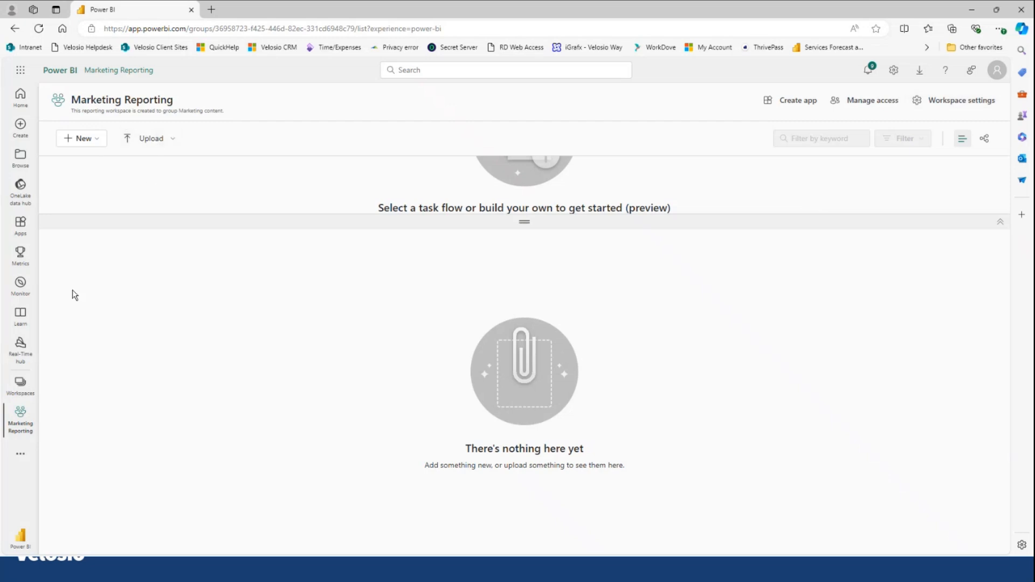
mouse_move(118, 344)
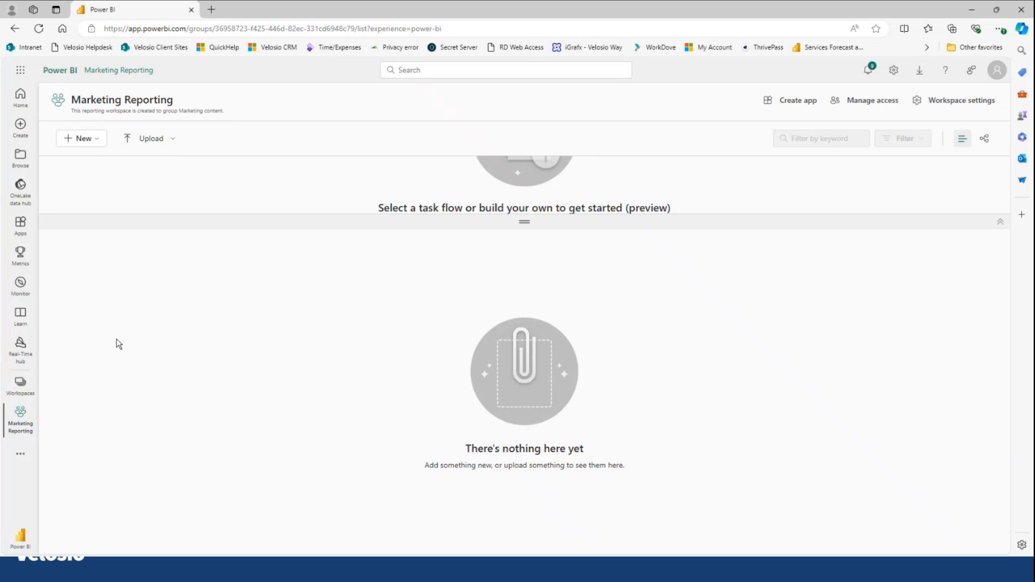